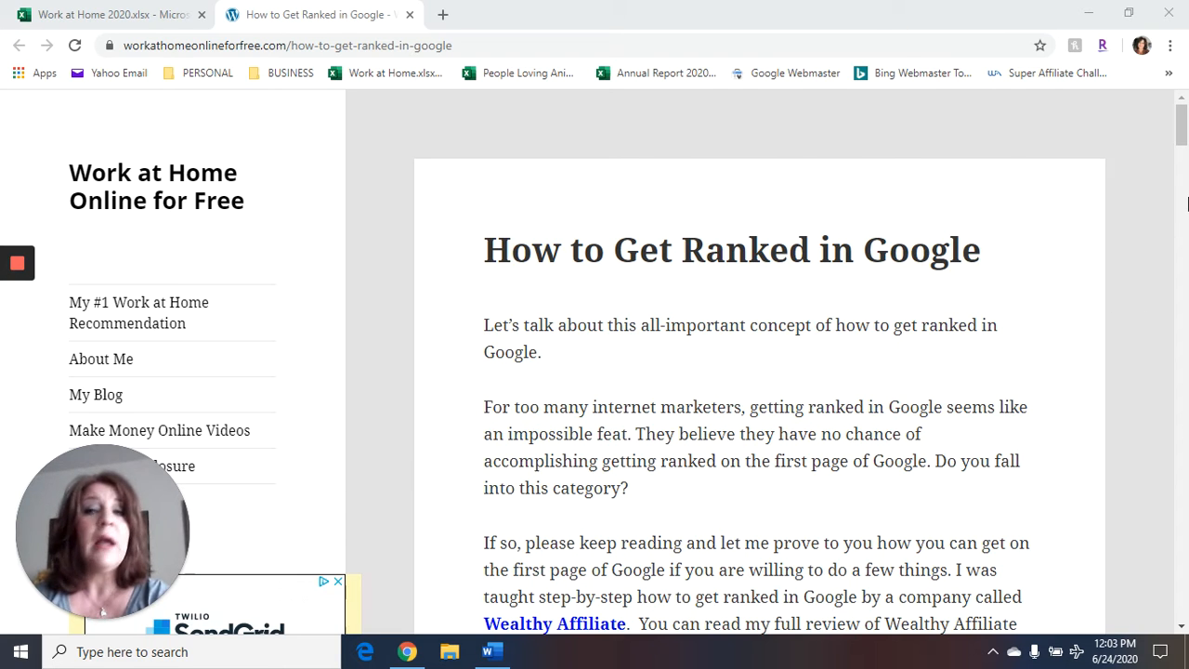
pyautogui.scroll(-3)
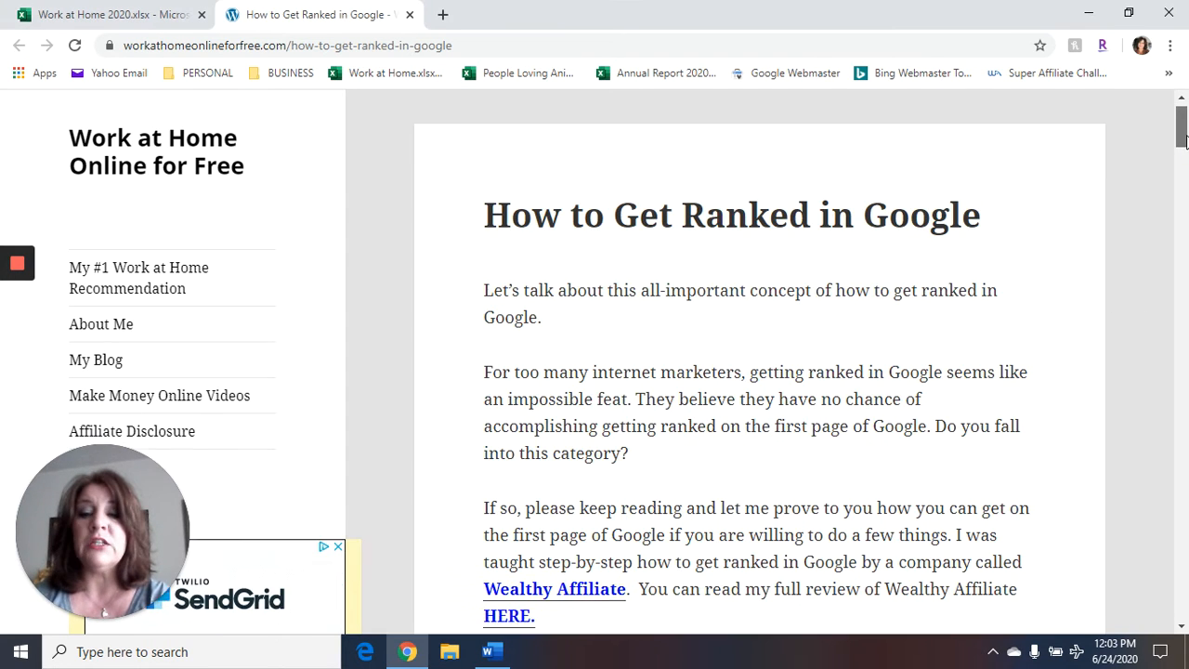
pyautogui.scroll(-3)
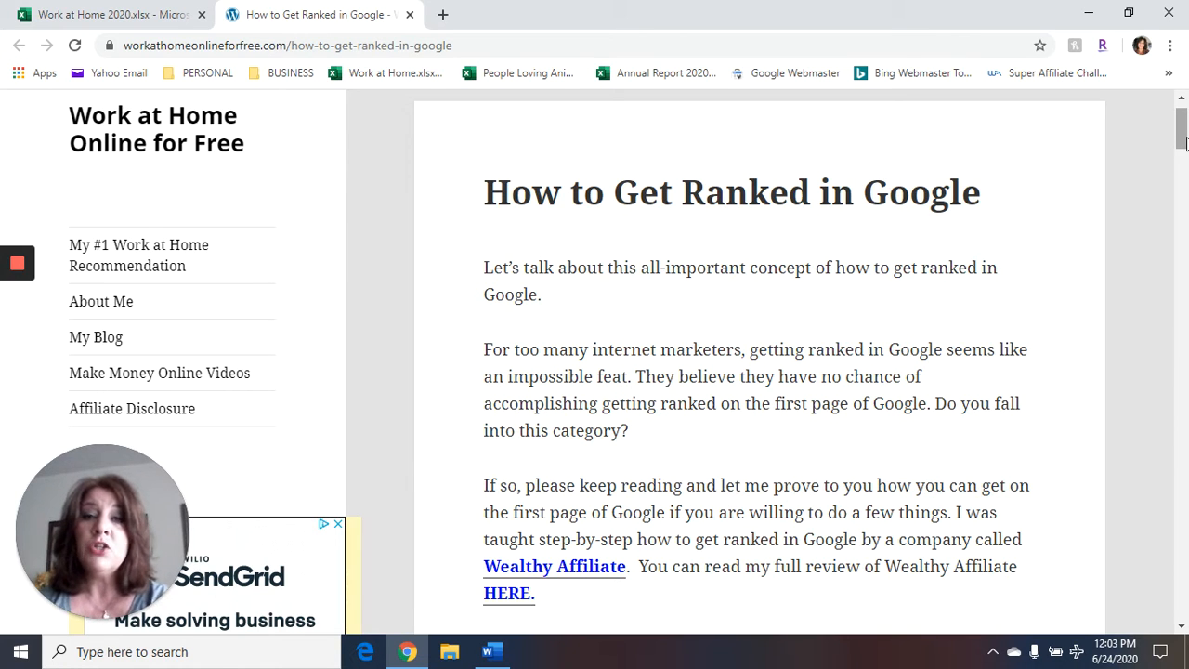
pyautogui.scroll(-3)
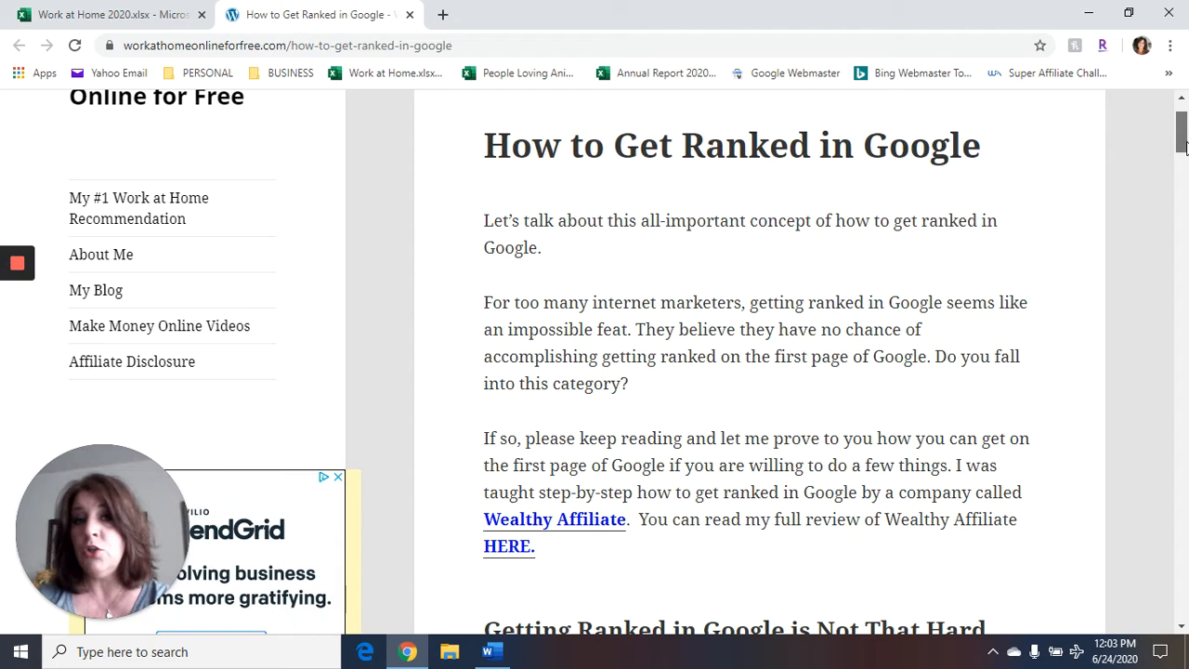
pyautogui.scroll(-3)
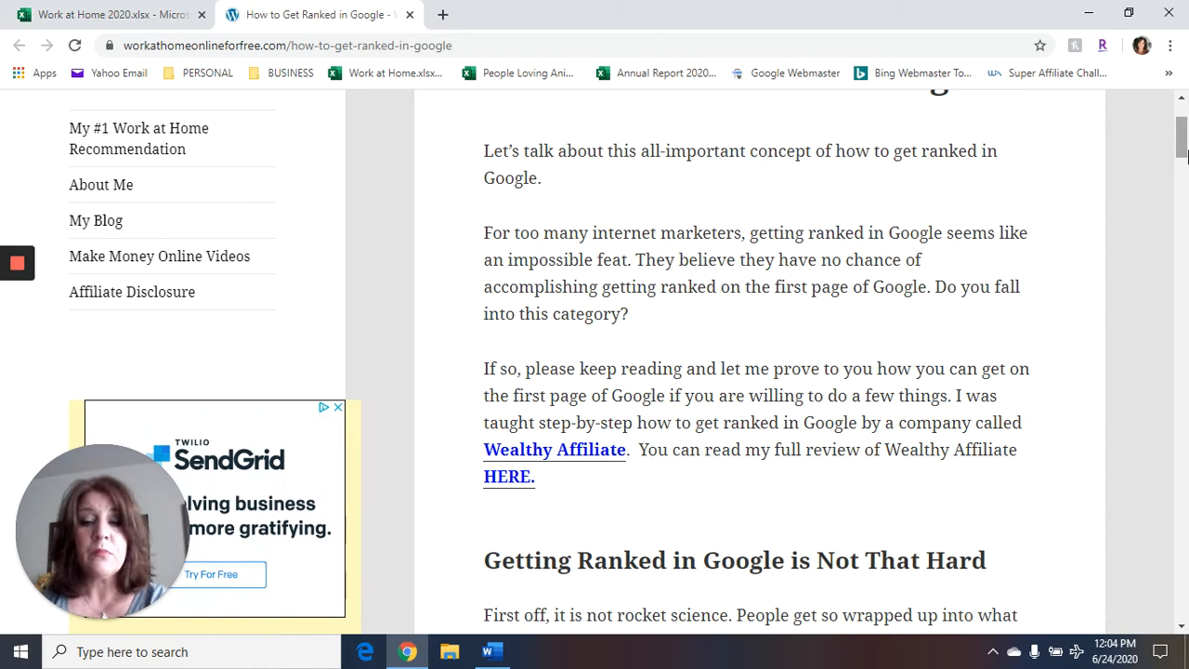
pyautogui.scroll(-3)
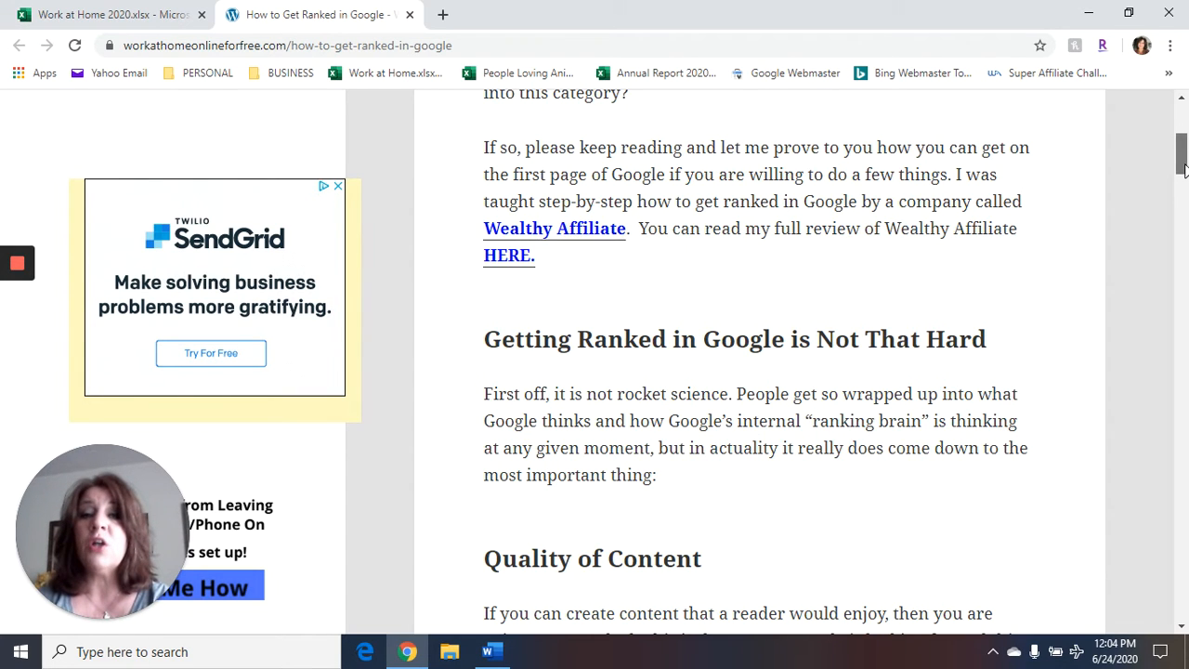
pyautogui.scroll(-3)
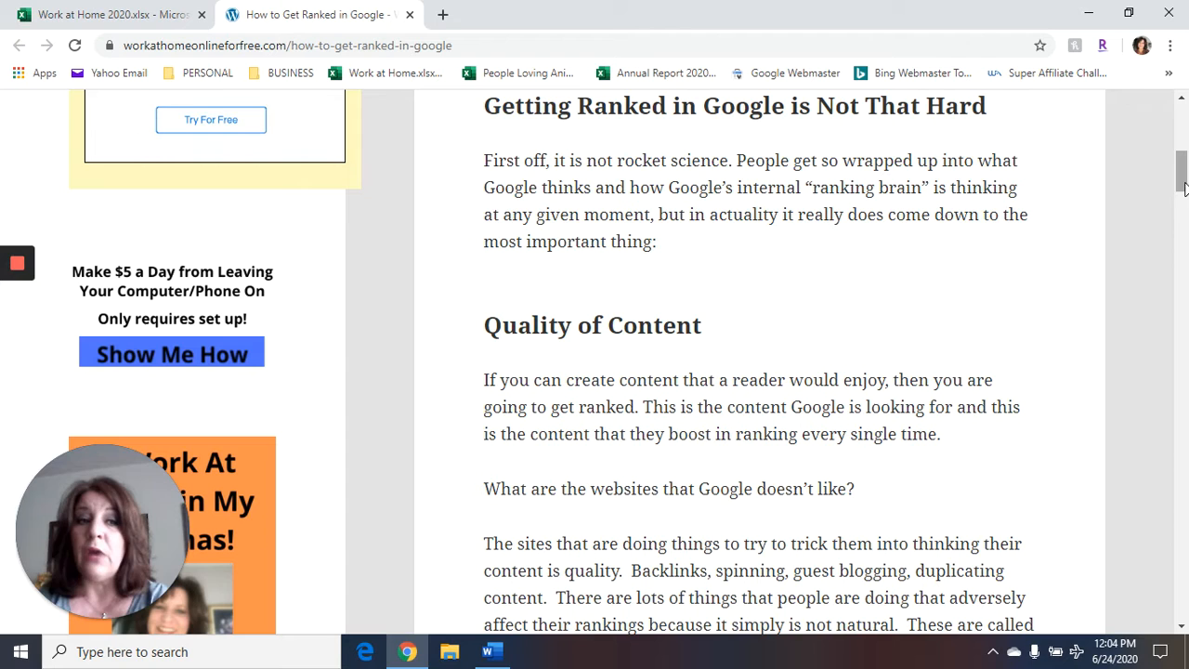
pyautogui.scroll(-3)
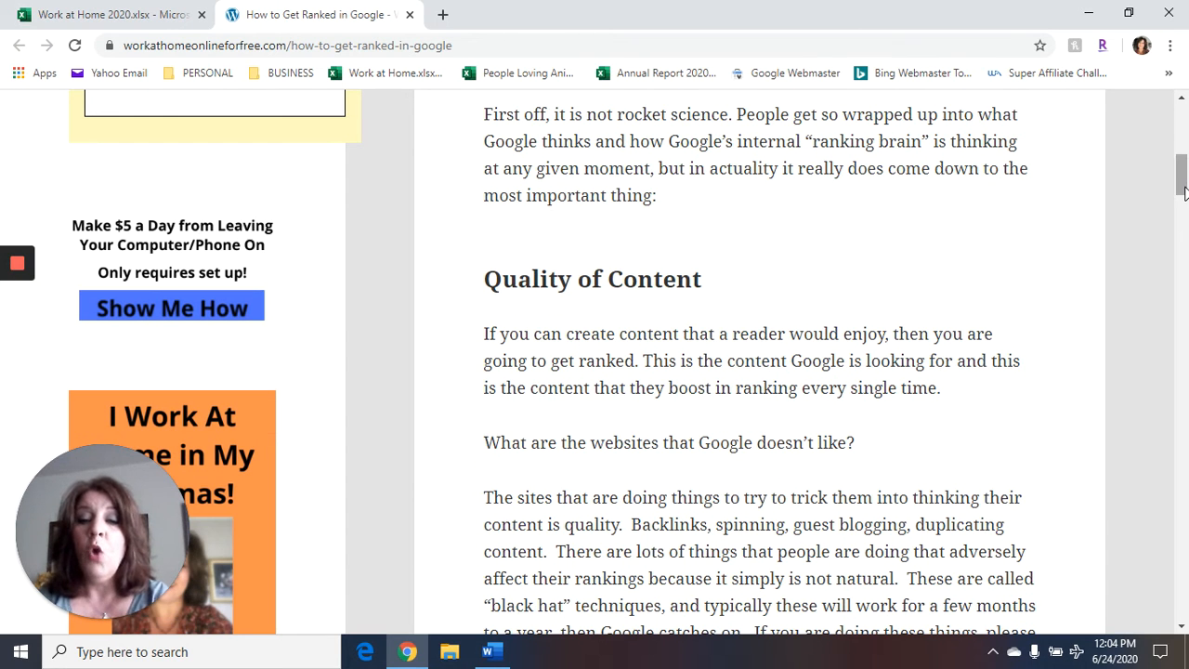
pyautogui.scroll(-3)
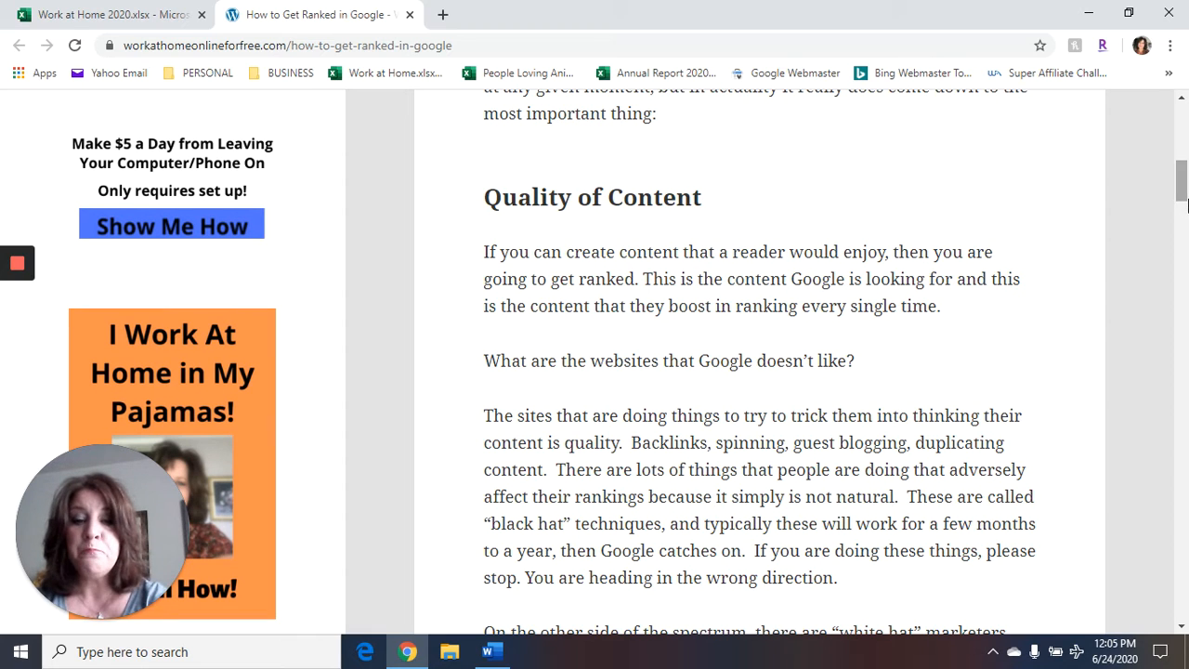
pyautogui.scroll(-3)
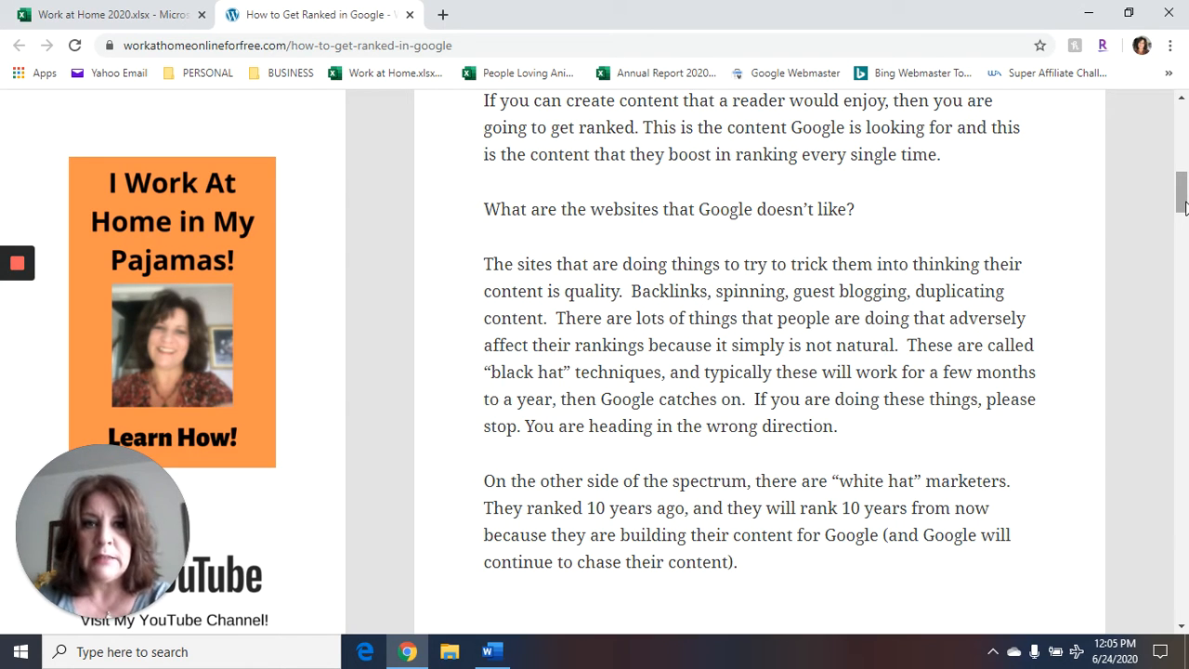
pyautogui.scroll(-3)
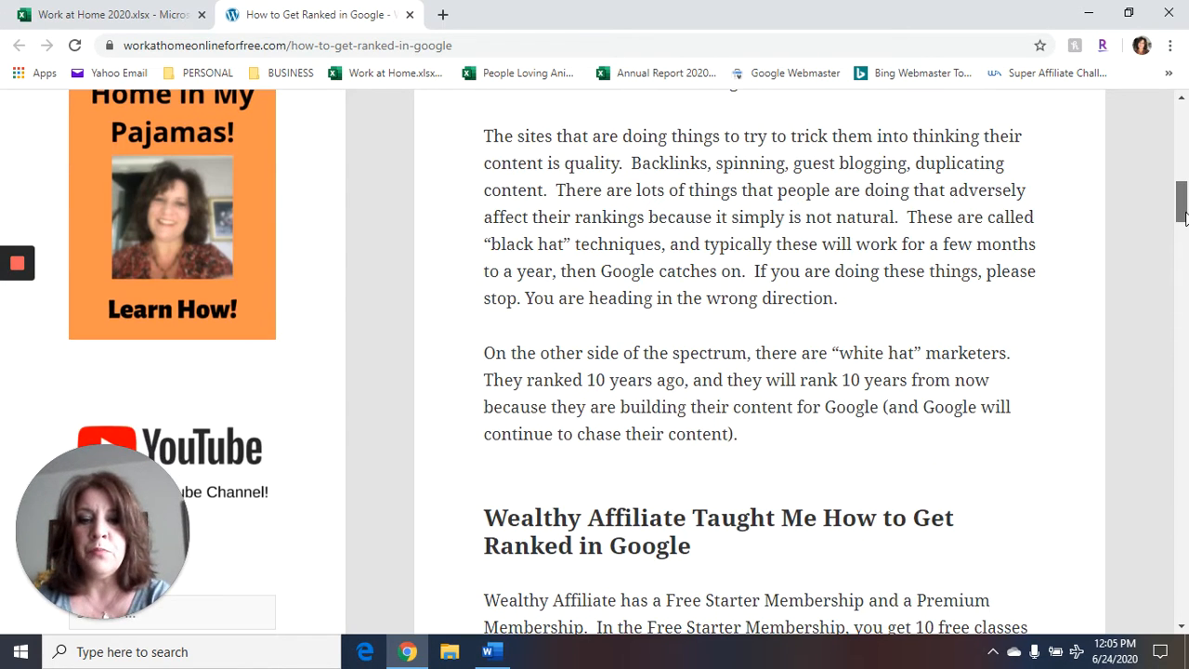
pyautogui.scroll(-3)
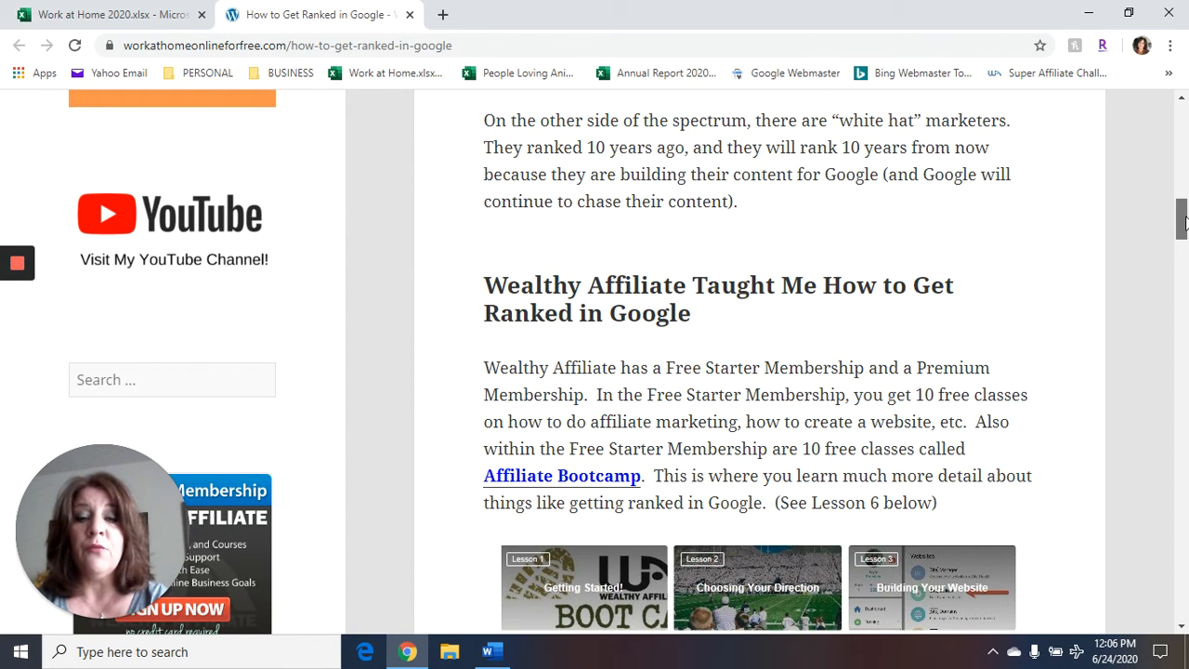
pyautogui.scroll(-3)
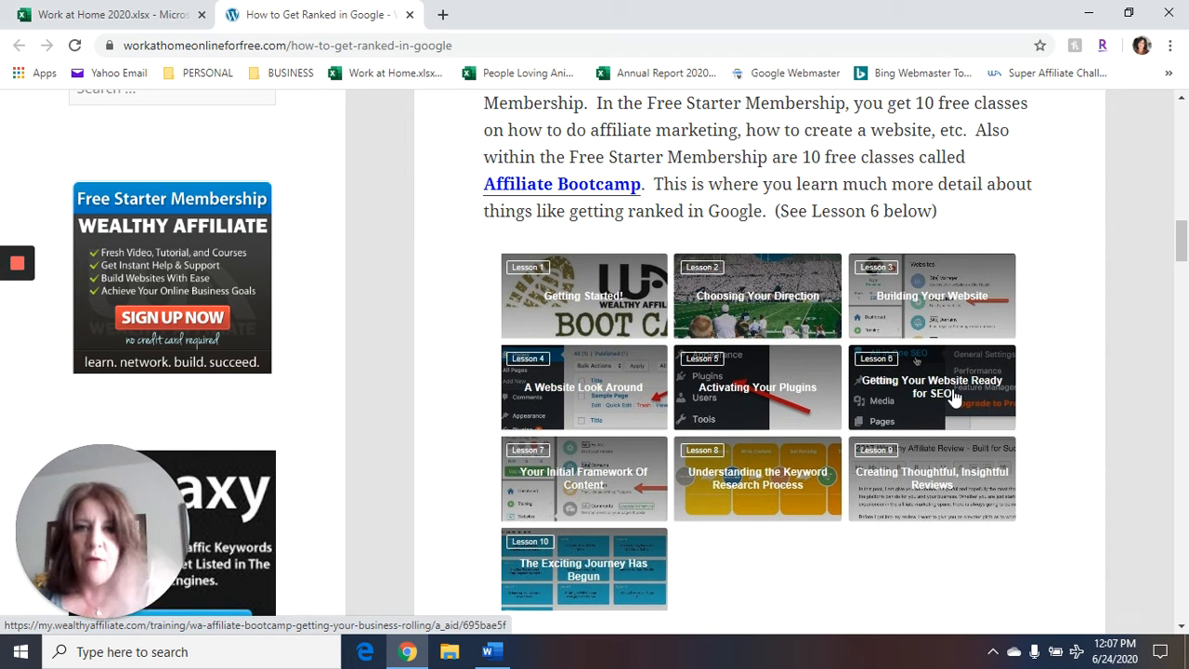
pyautogui.moveTo(1048, 351)
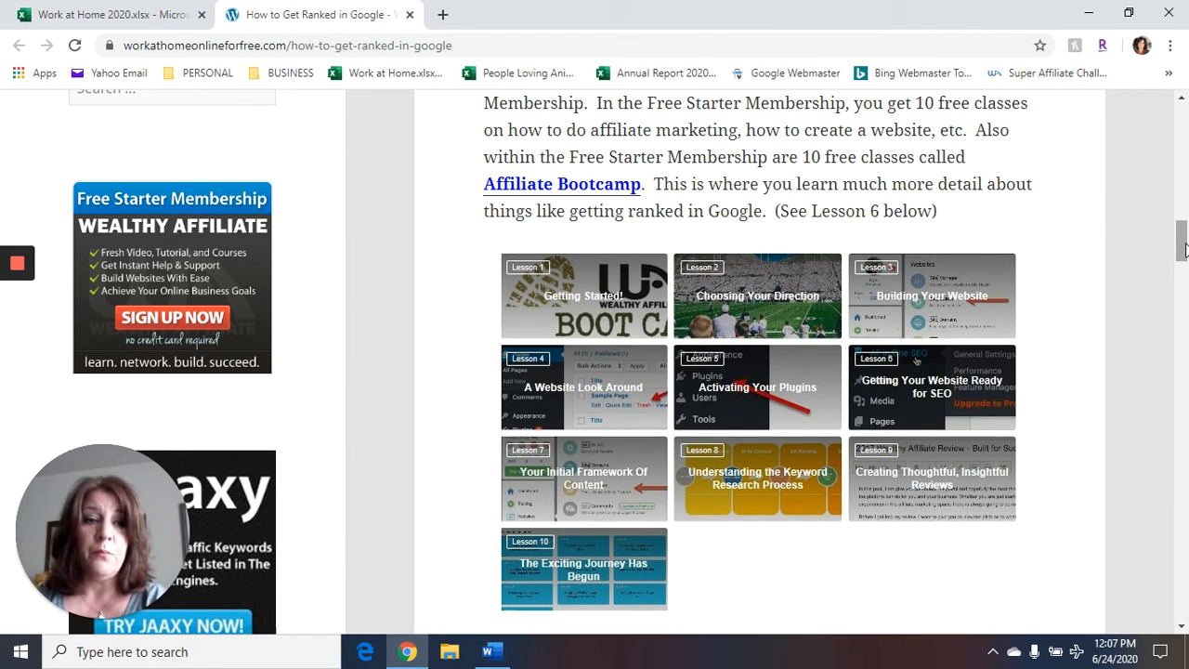
pyautogui.scroll(-3)
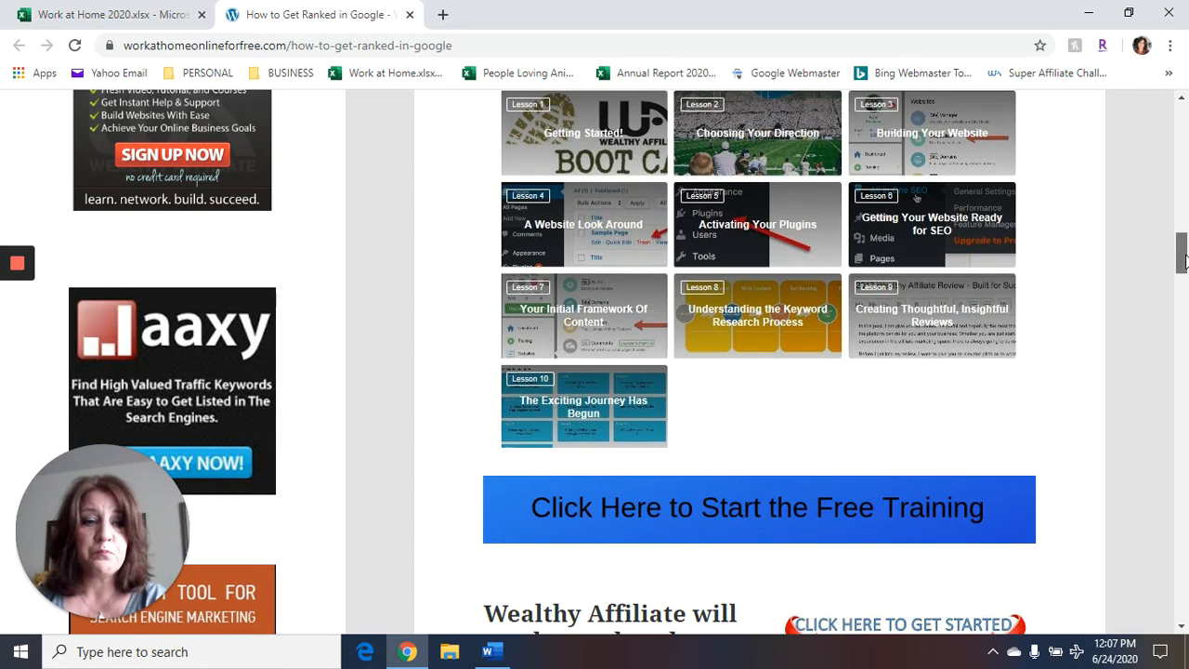
pyautogui.scroll(-3)
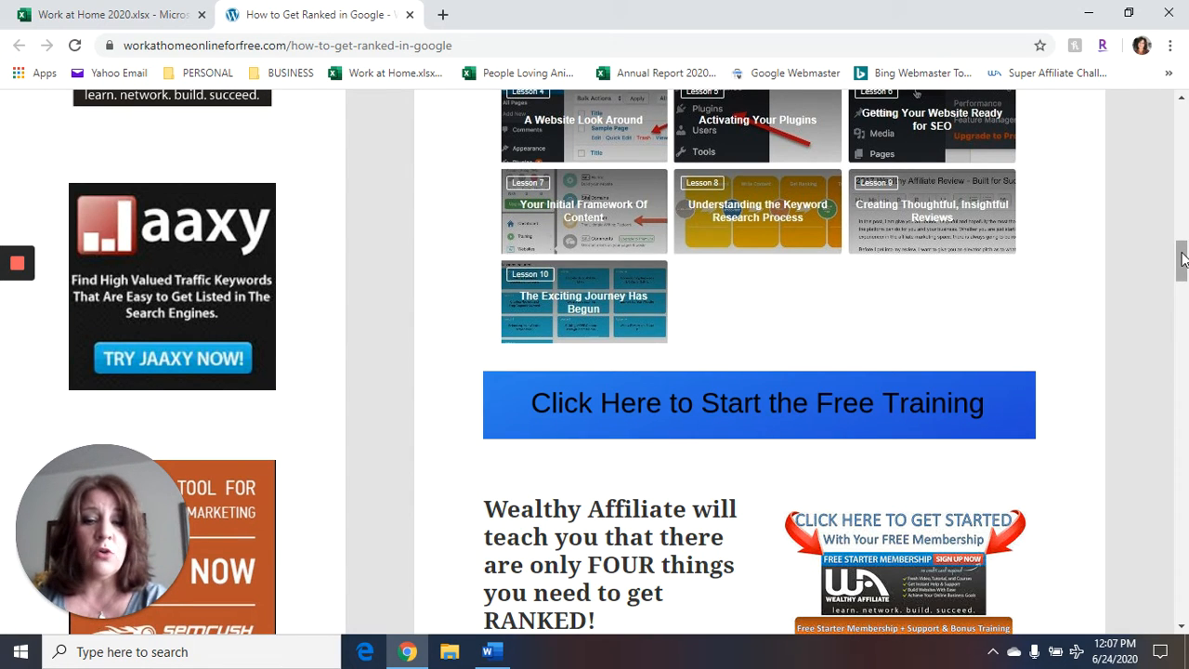
pyautogui.scroll(-3)
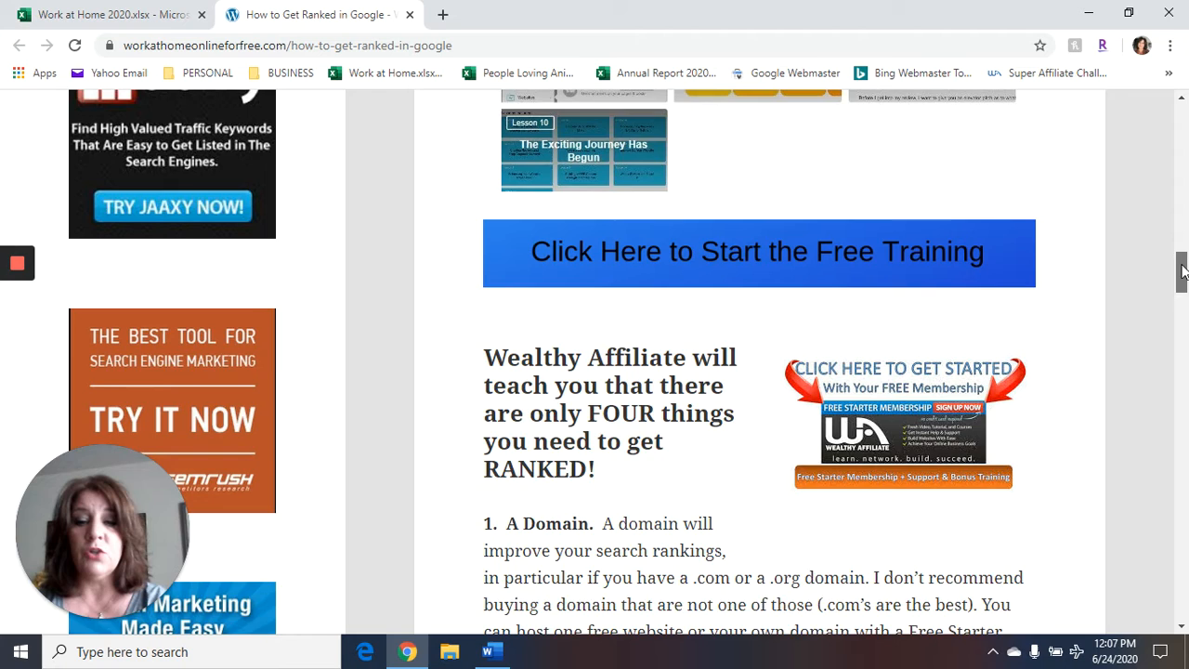
pyautogui.scroll(-3)
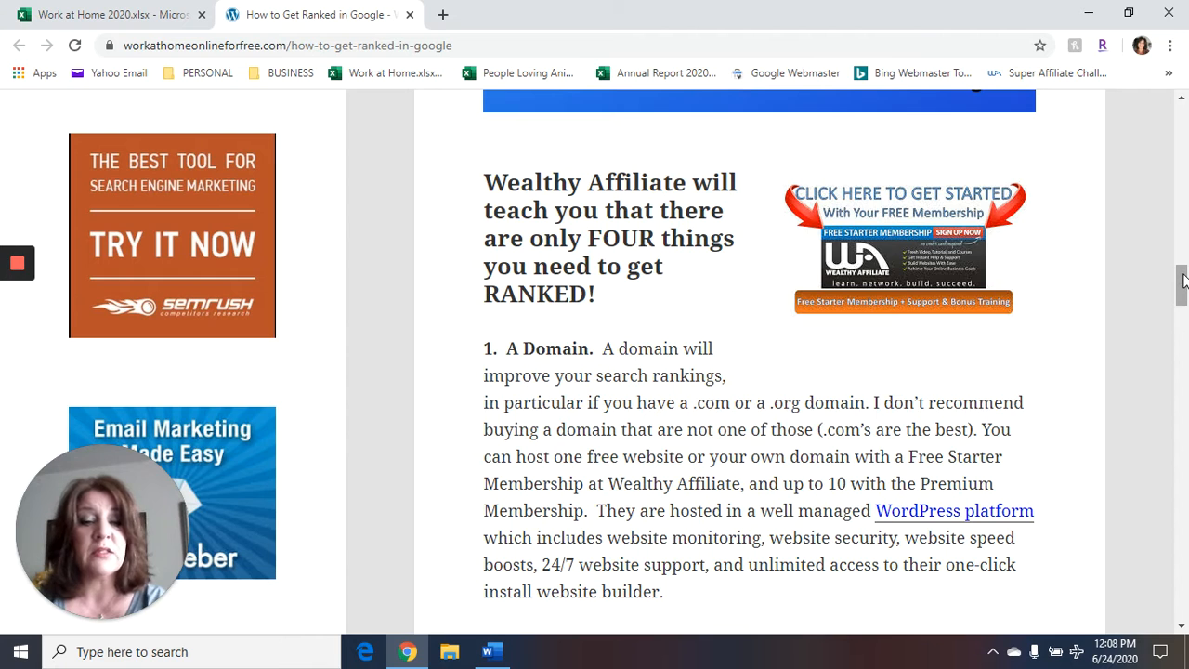
pyautogui.scroll(-3)
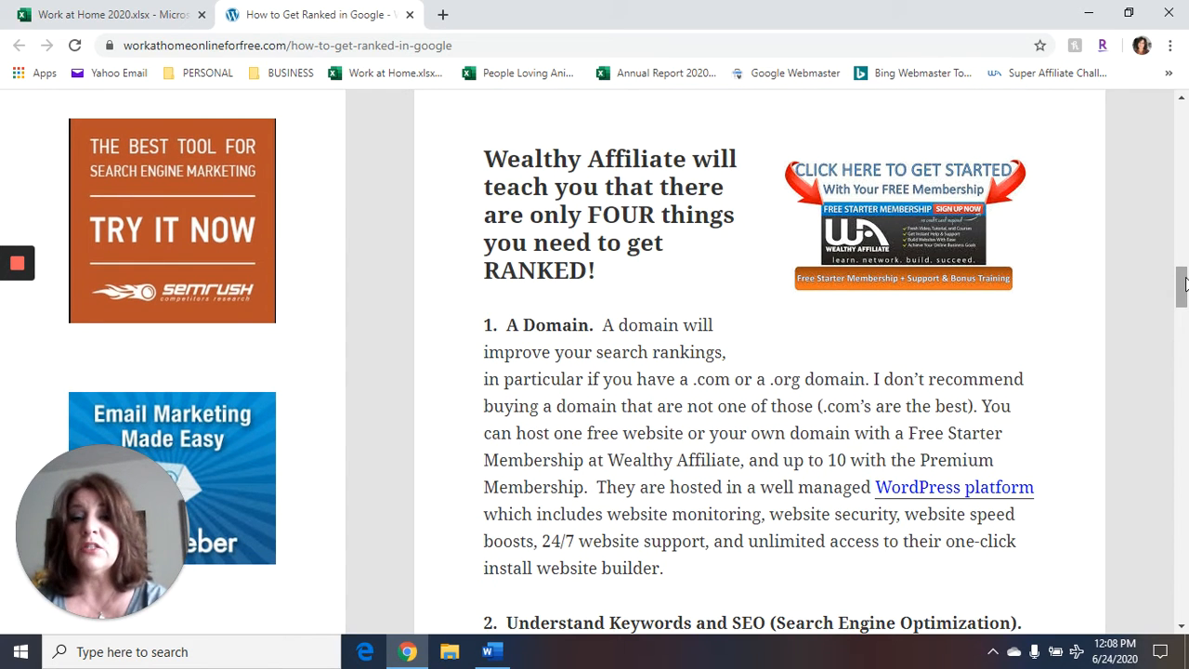
pyautogui.scroll(-3)
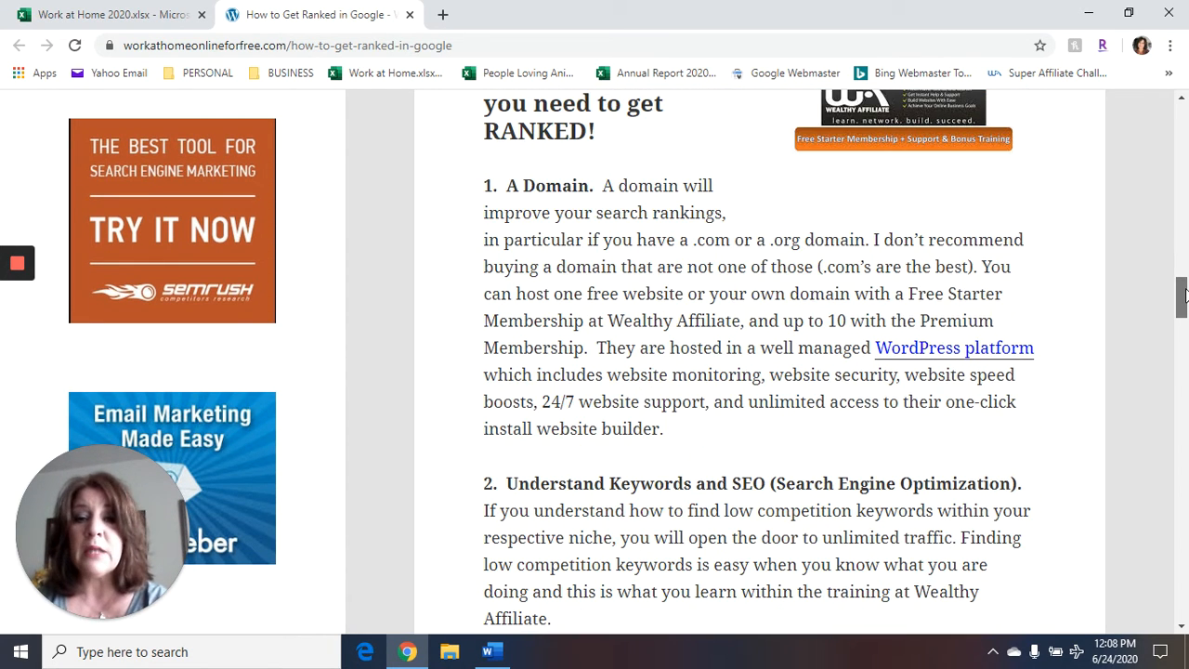
pyautogui.scroll(-3)
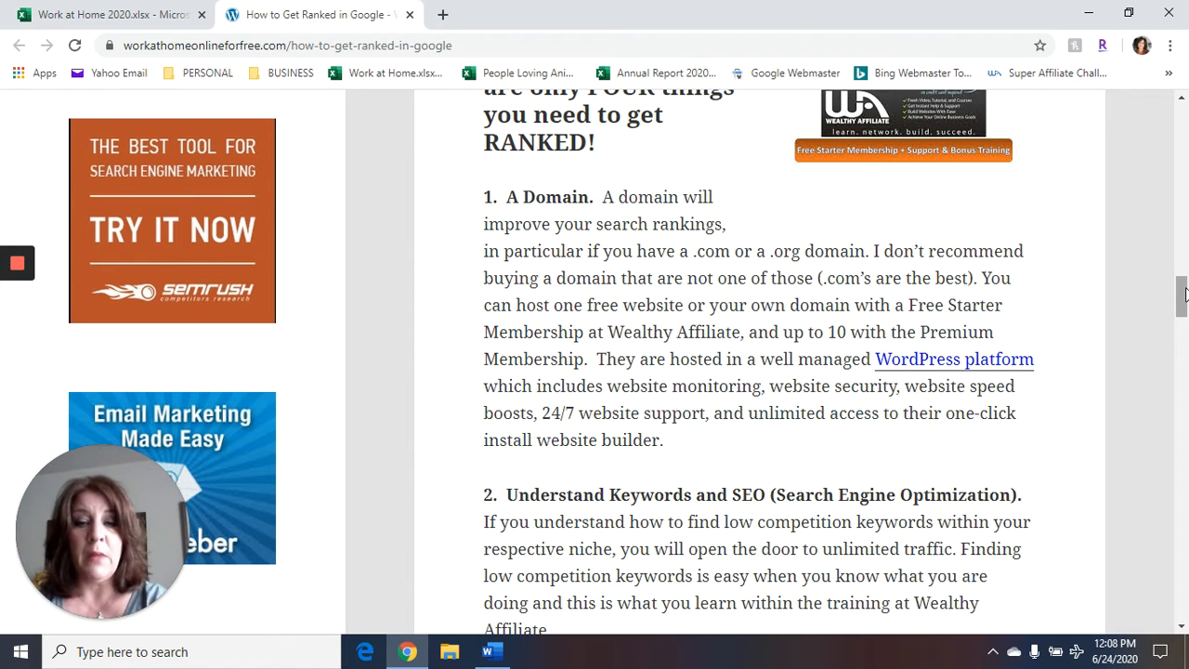
pyautogui.scroll(-3)
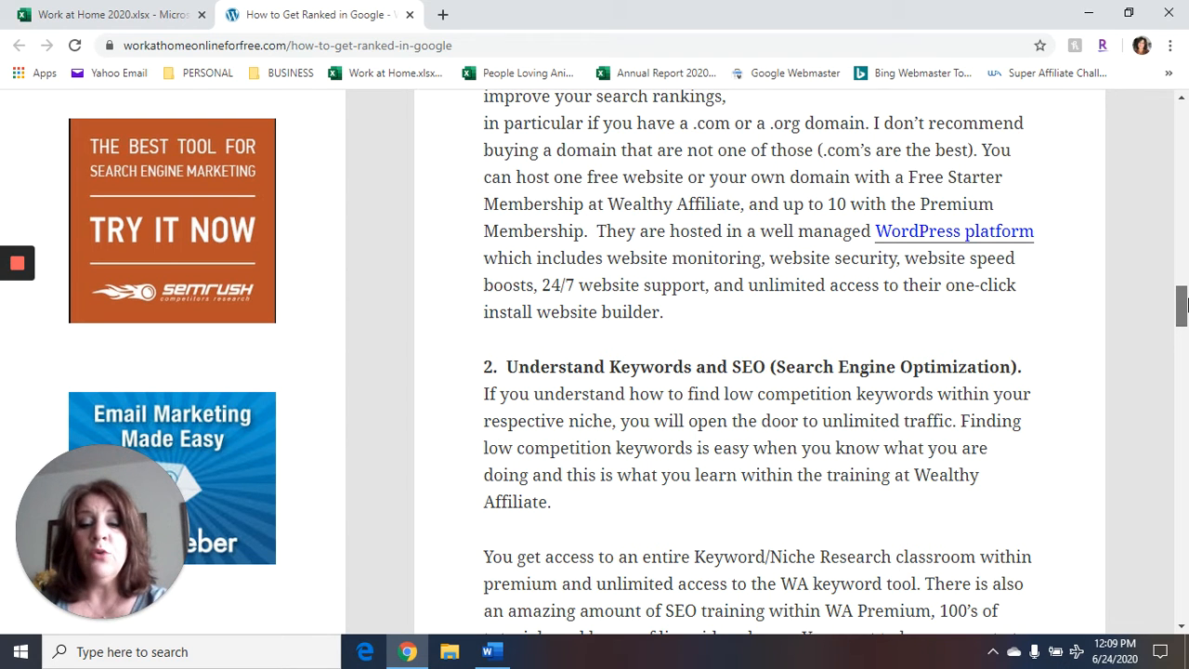
pyautogui.scroll(-3)
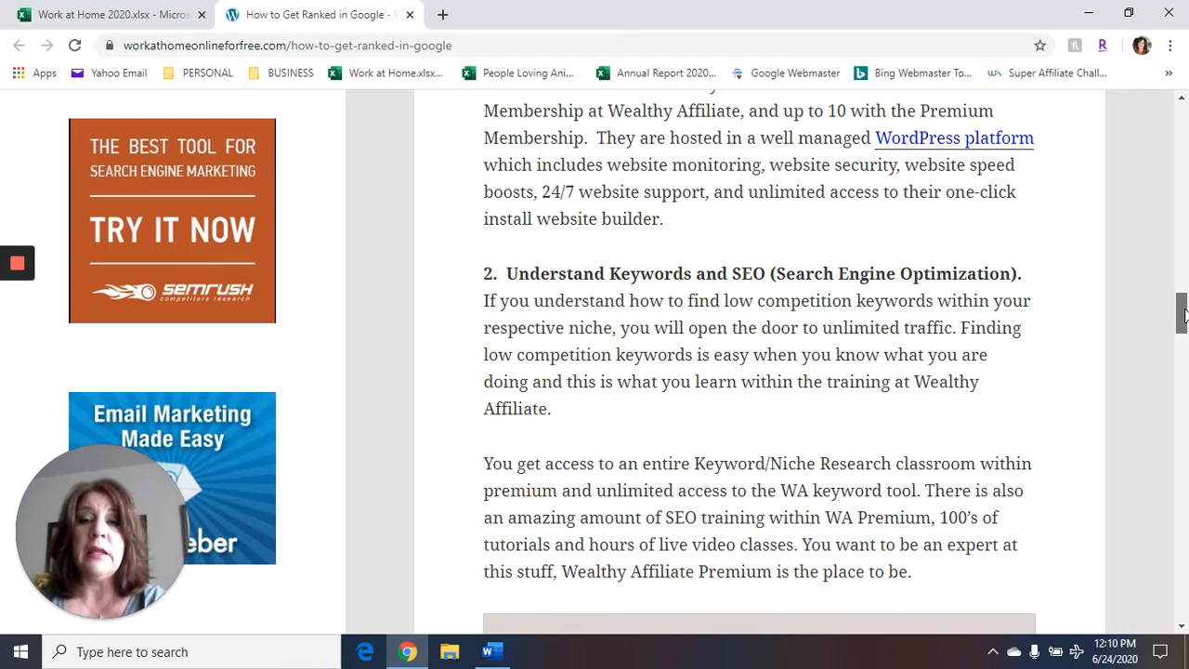
pyautogui.scroll(-3)
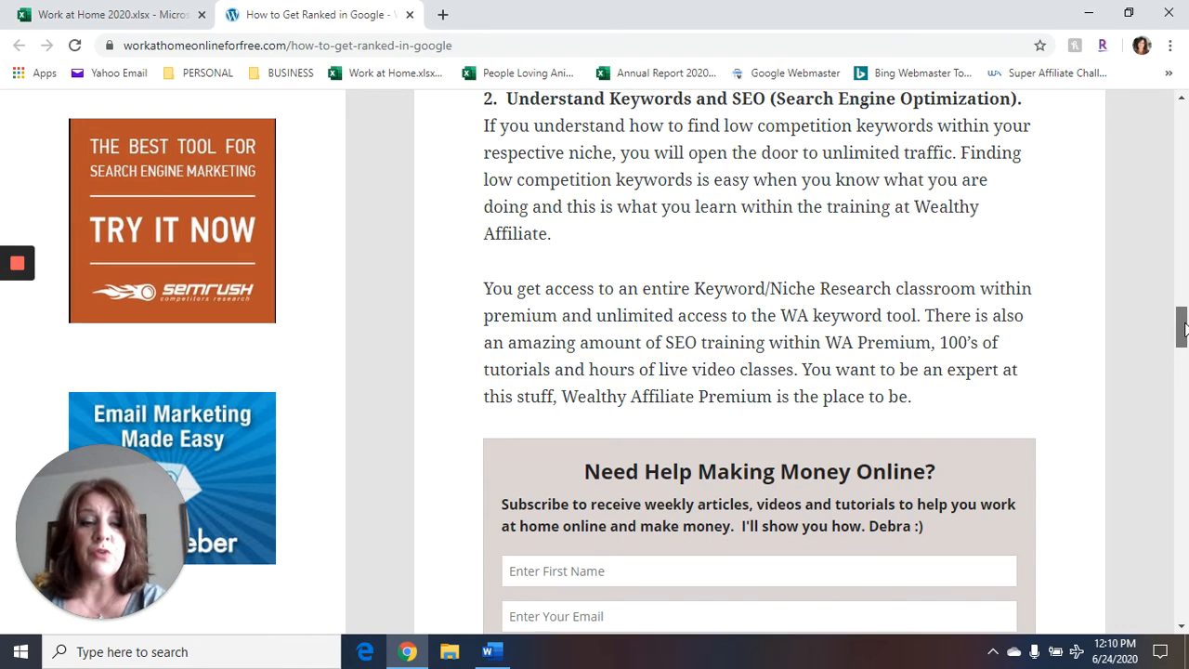
pyautogui.scroll(-3)
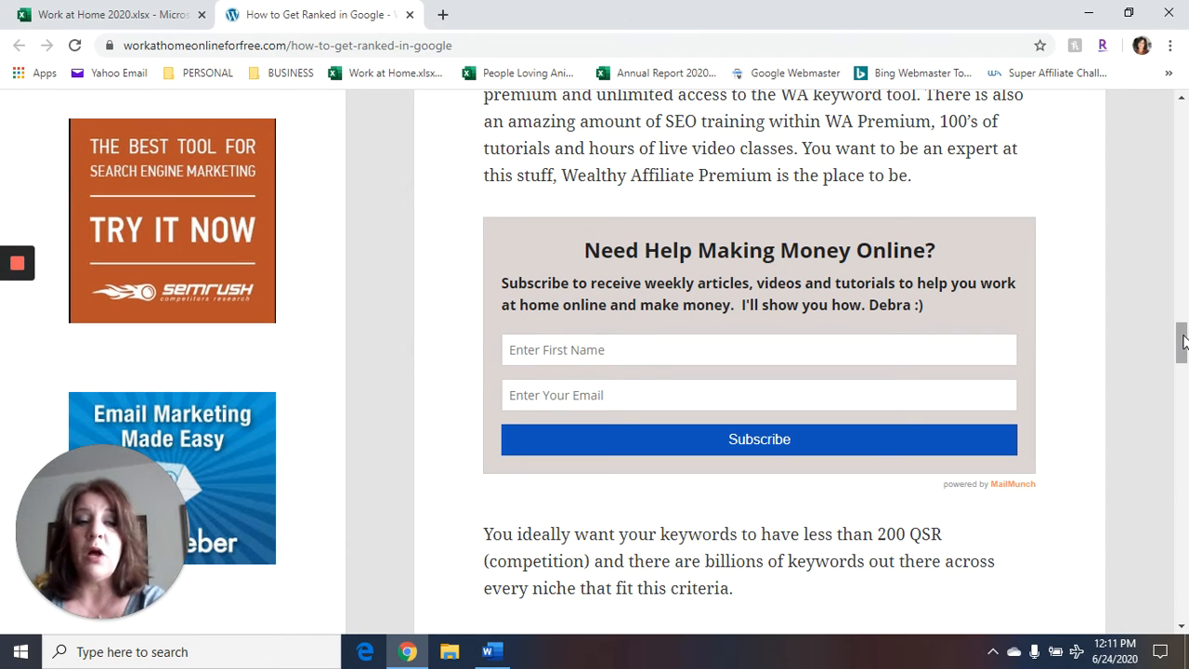
pyautogui.scroll(-3)
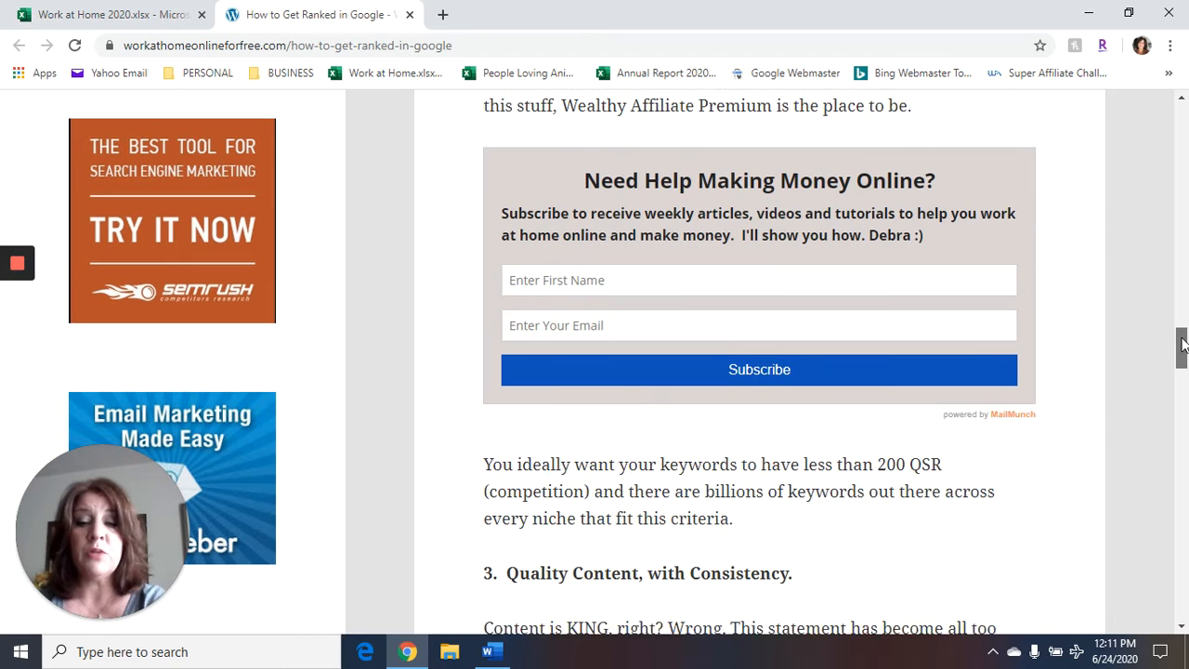
pyautogui.scroll(-3)
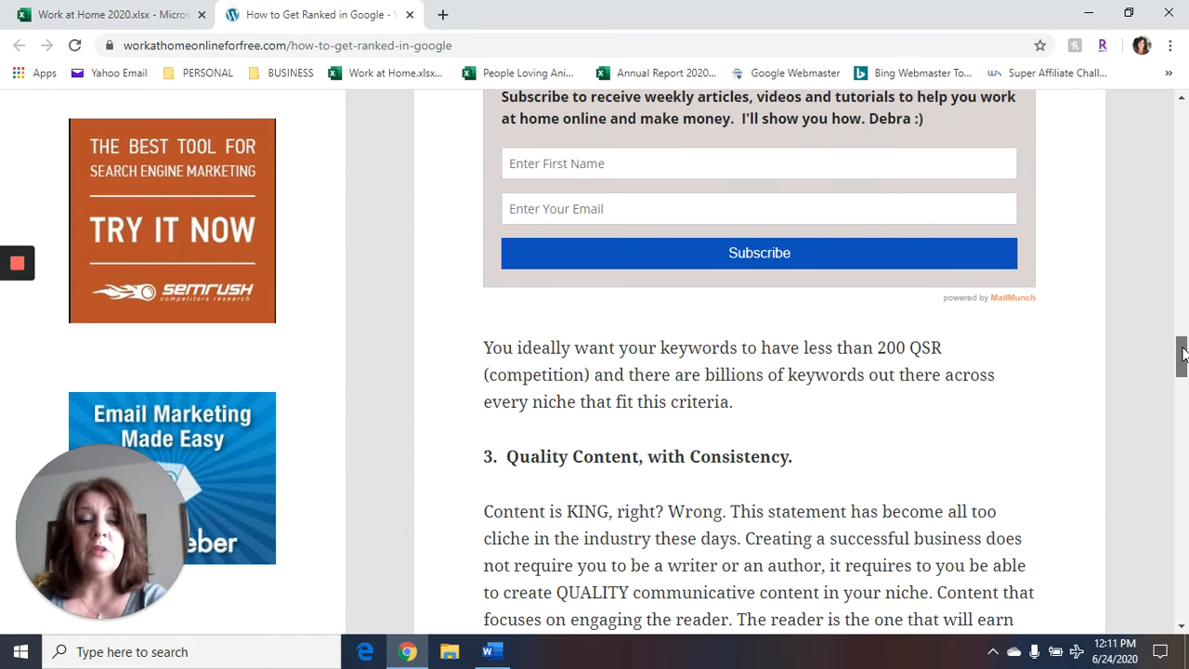
pyautogui.scroll(-3)
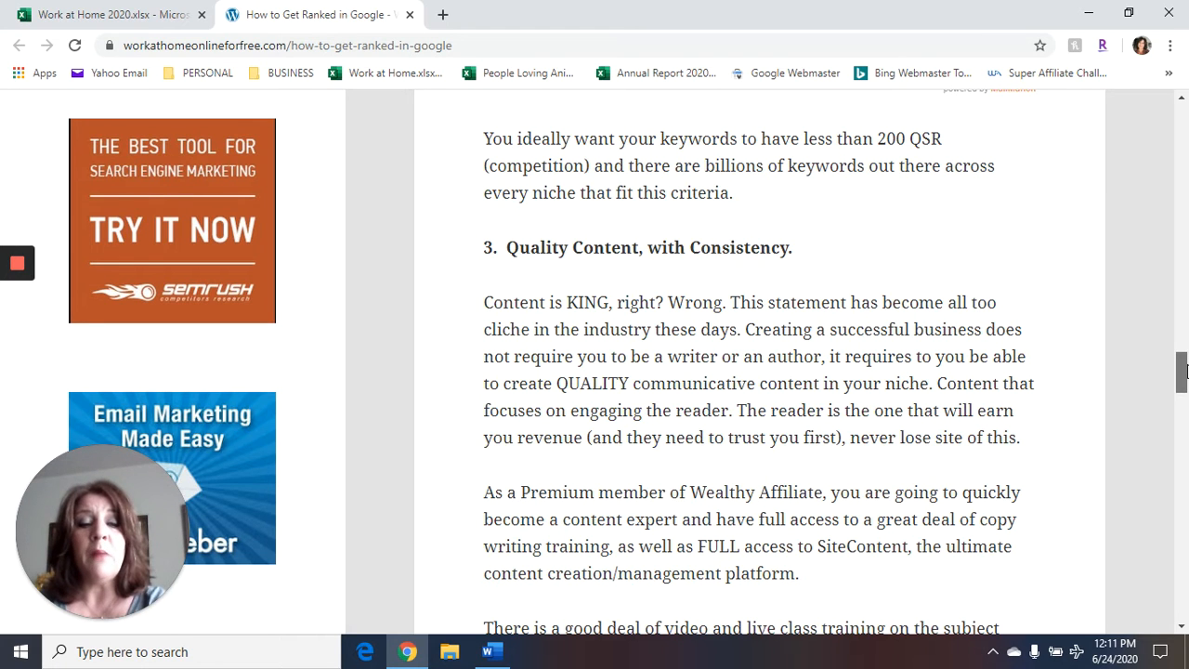
pyautogui.scroll(-3)
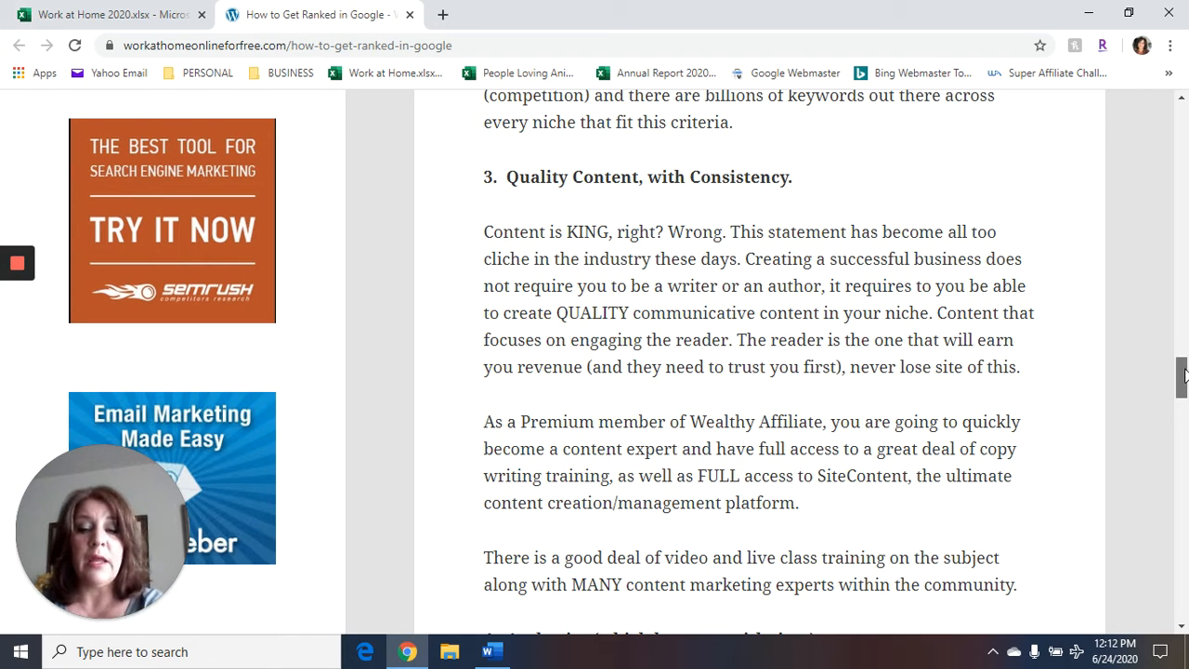
pyautogui.scroll(-3)
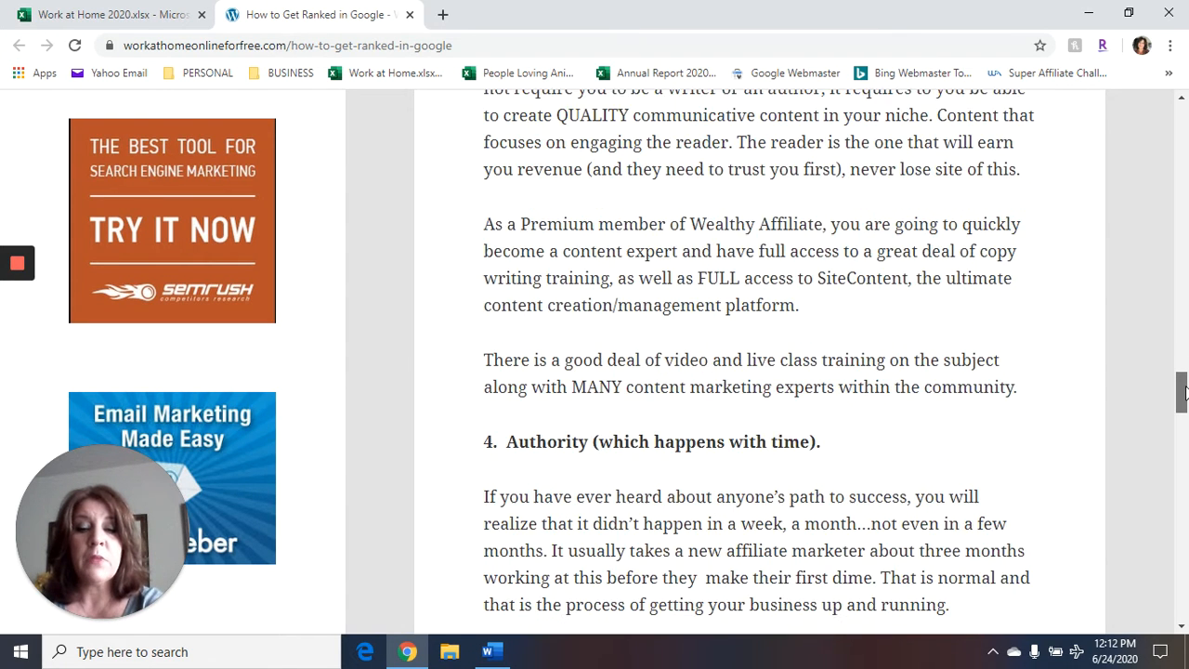
pyautogui.scroll(-3)
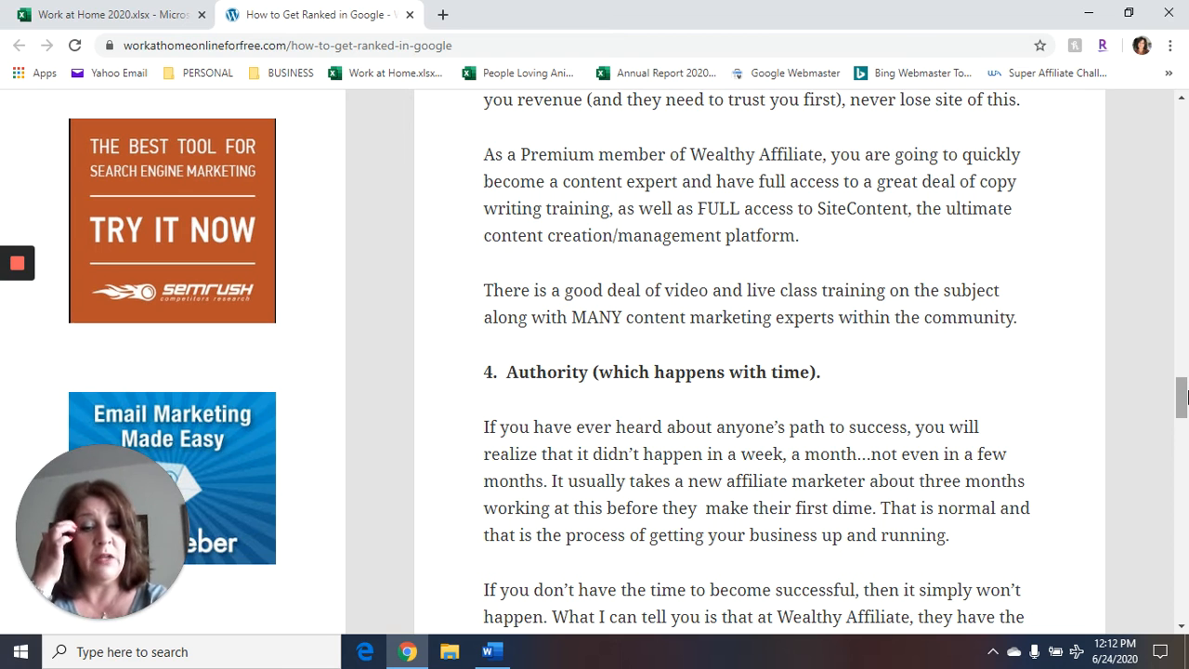
pyautogui.scroll(-3)
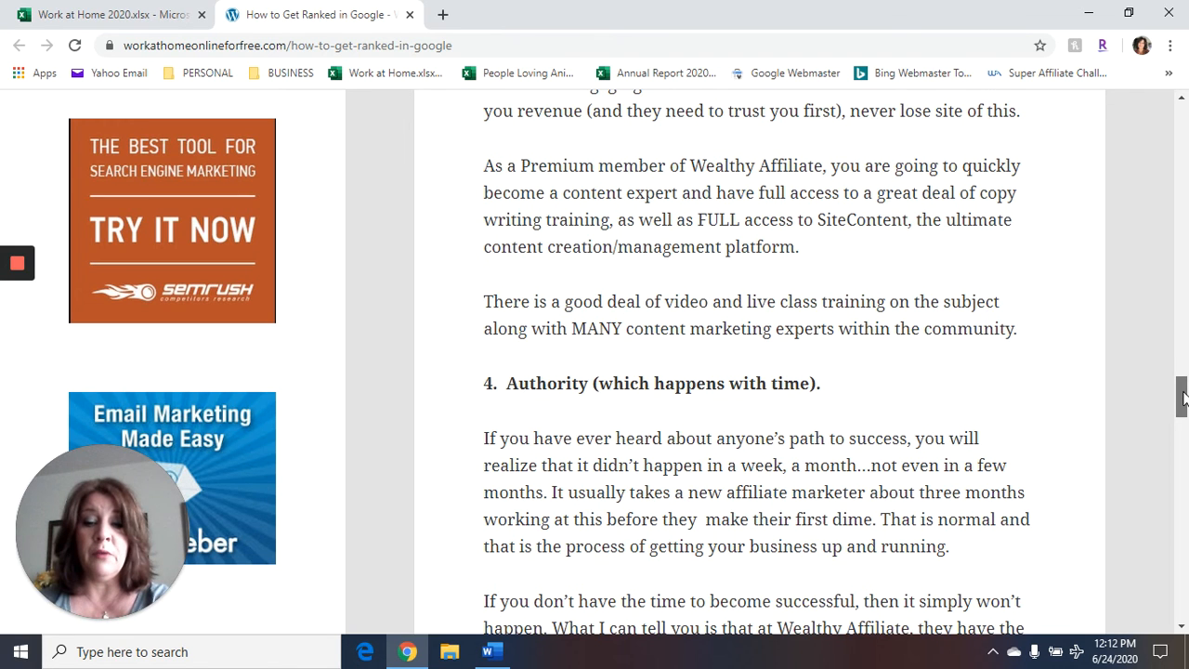
pyautogui.scroll(-3)
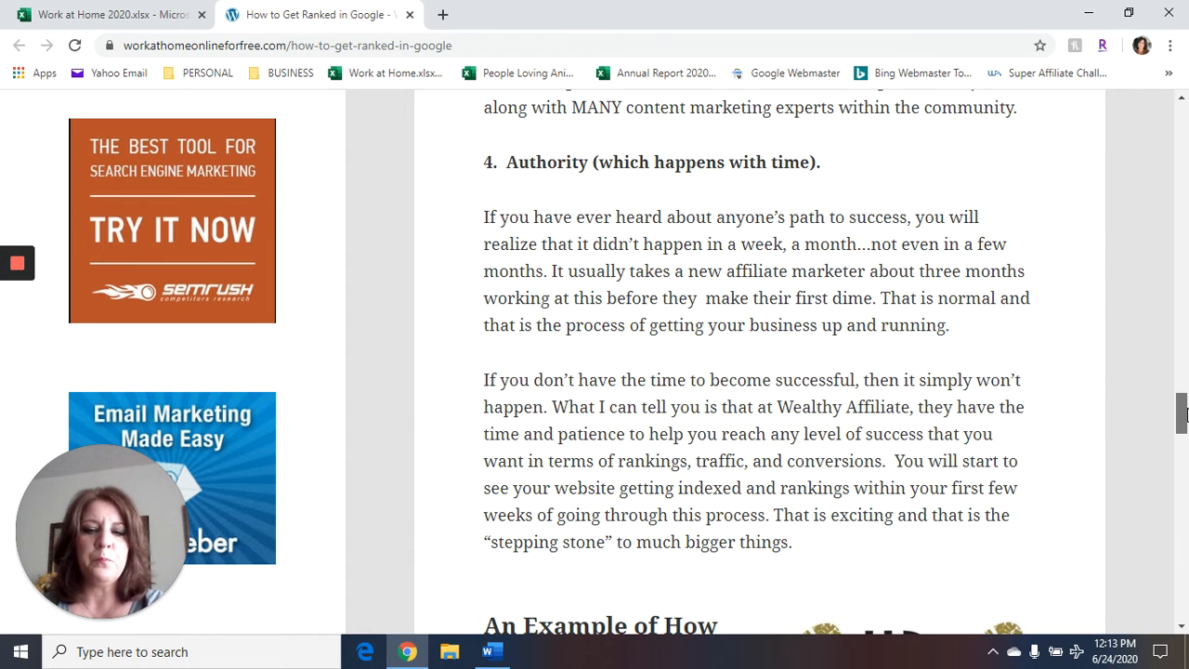
pyautogui.scroll(-3)
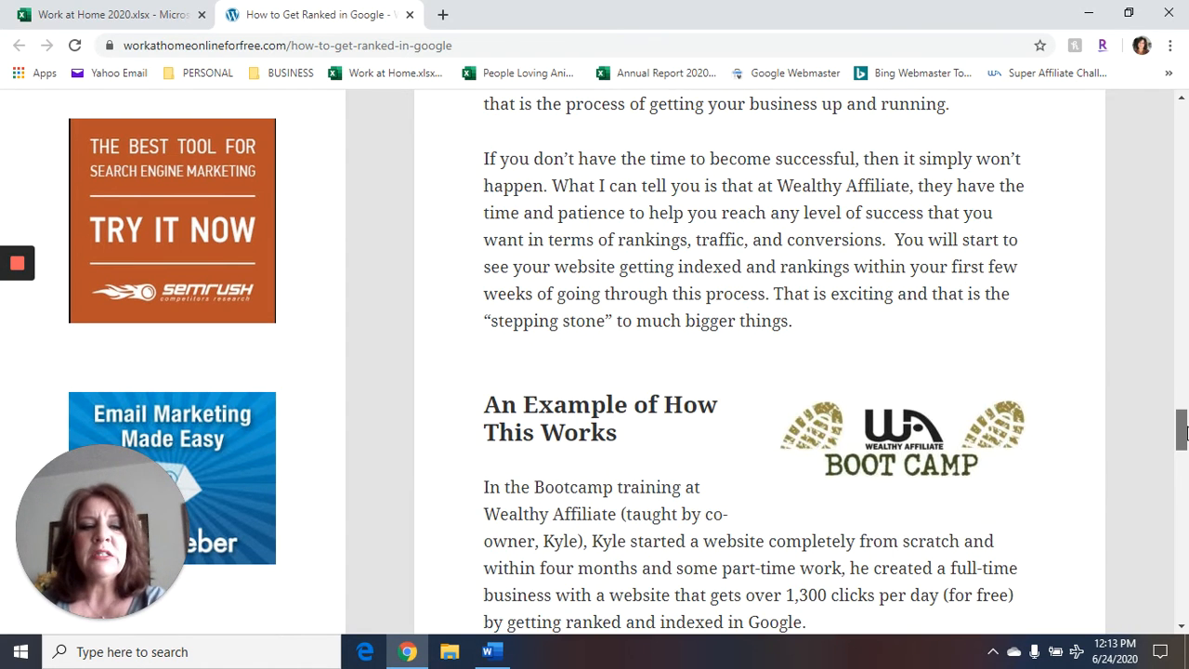
pyautogui.scroll(-3)
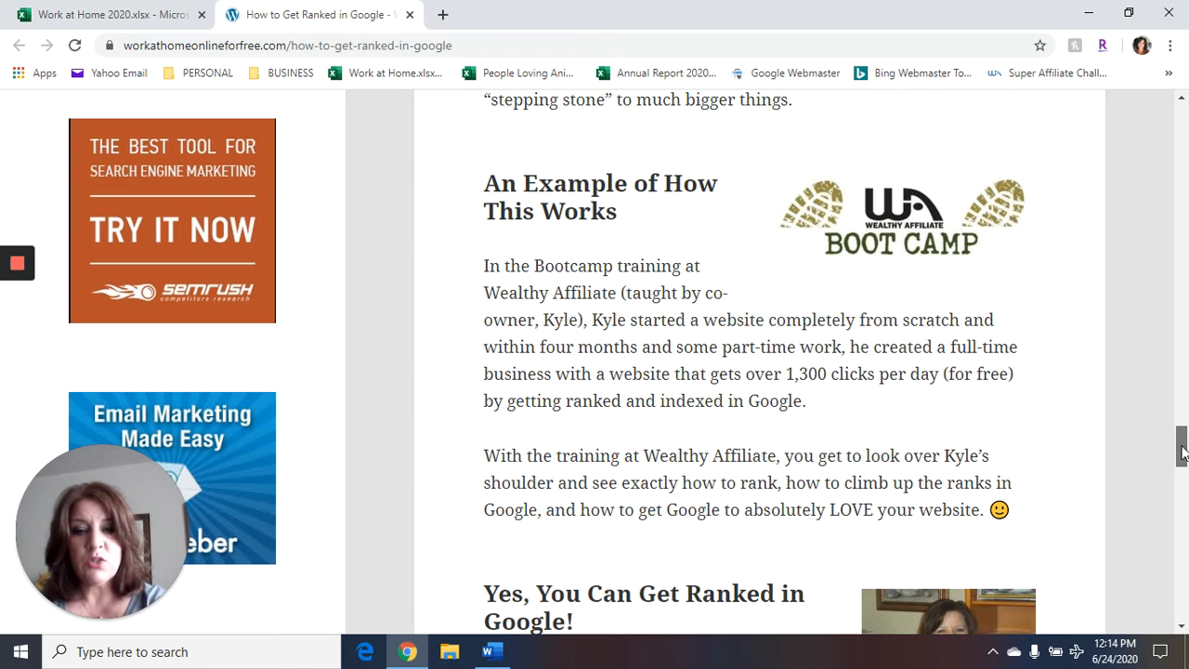
pyautogui.scroll(-3)
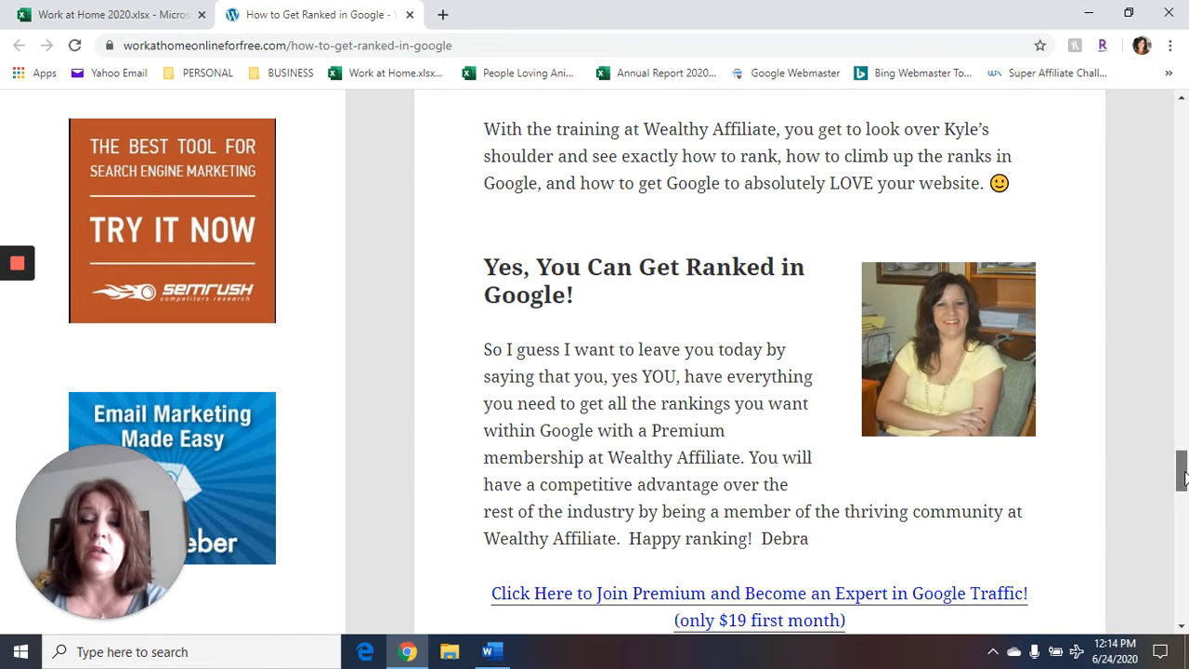
pyautogui.scroll(-3)
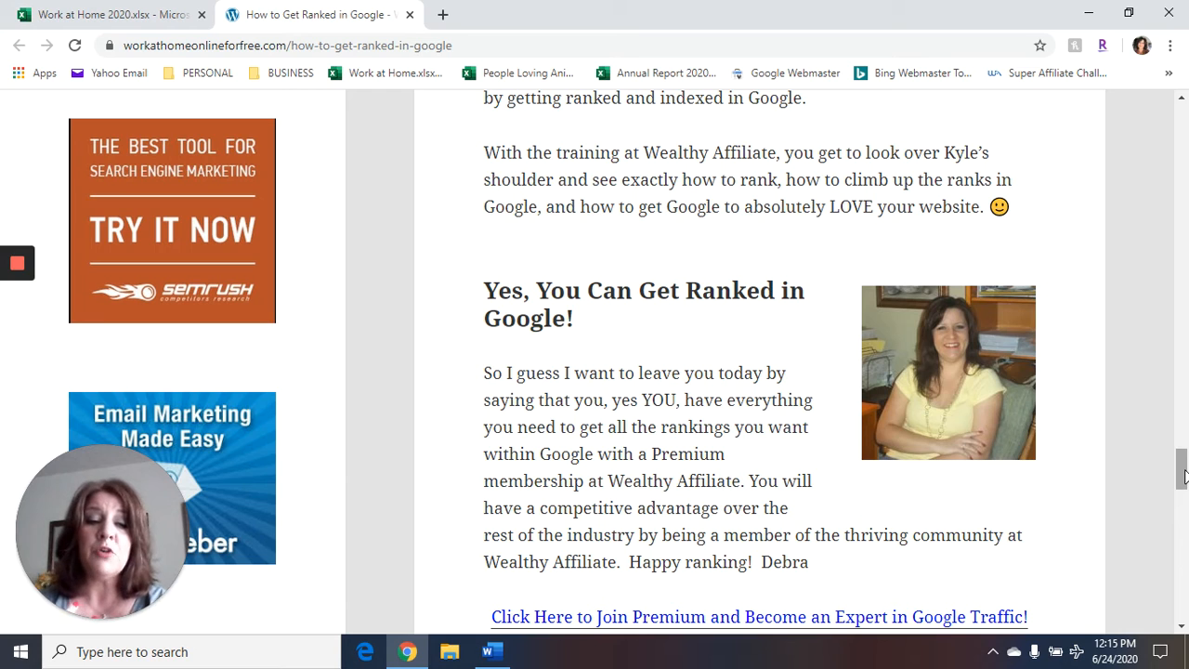
pyautogui.scroll(-3)
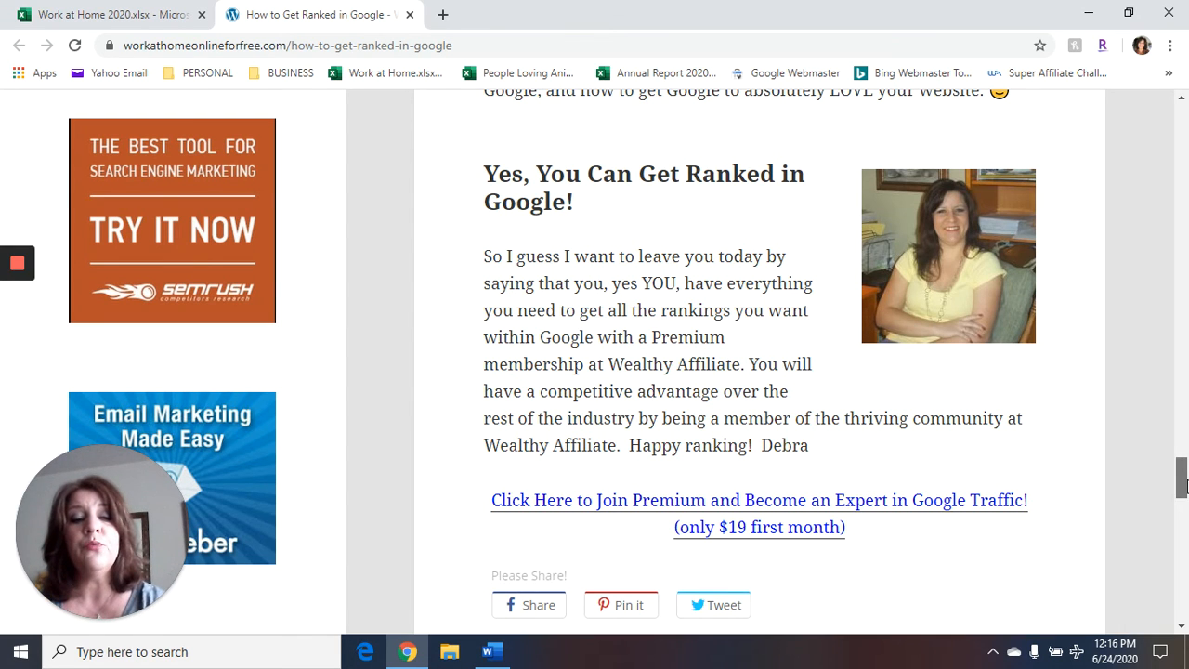
pyautogui.scroll(-3)
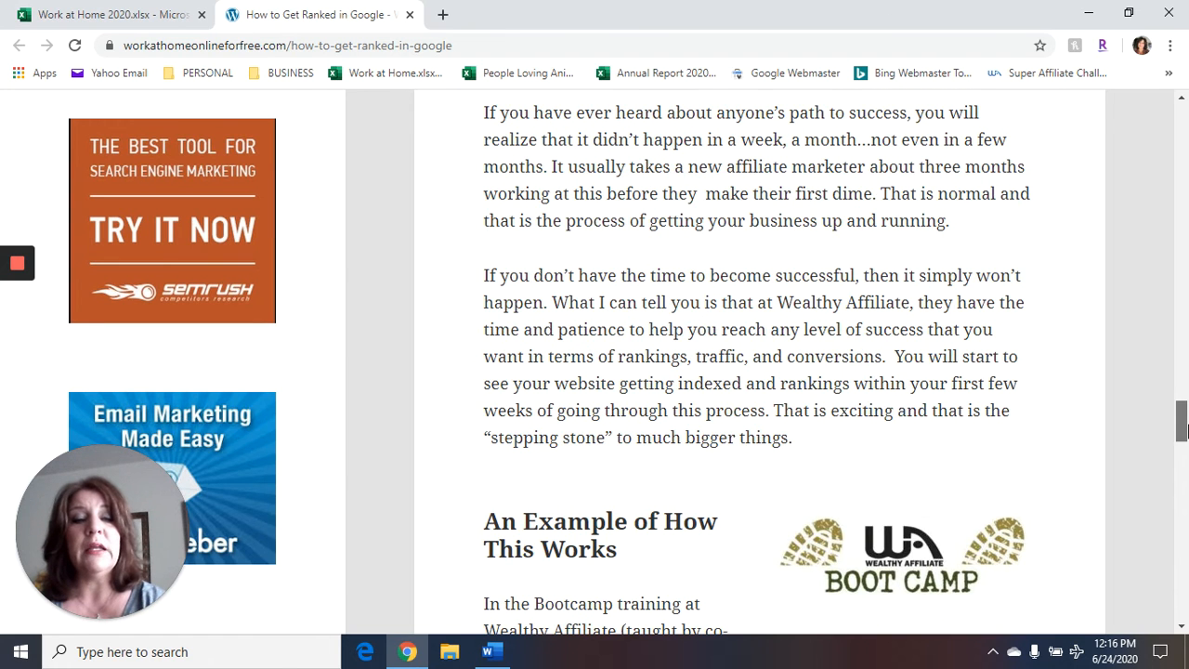